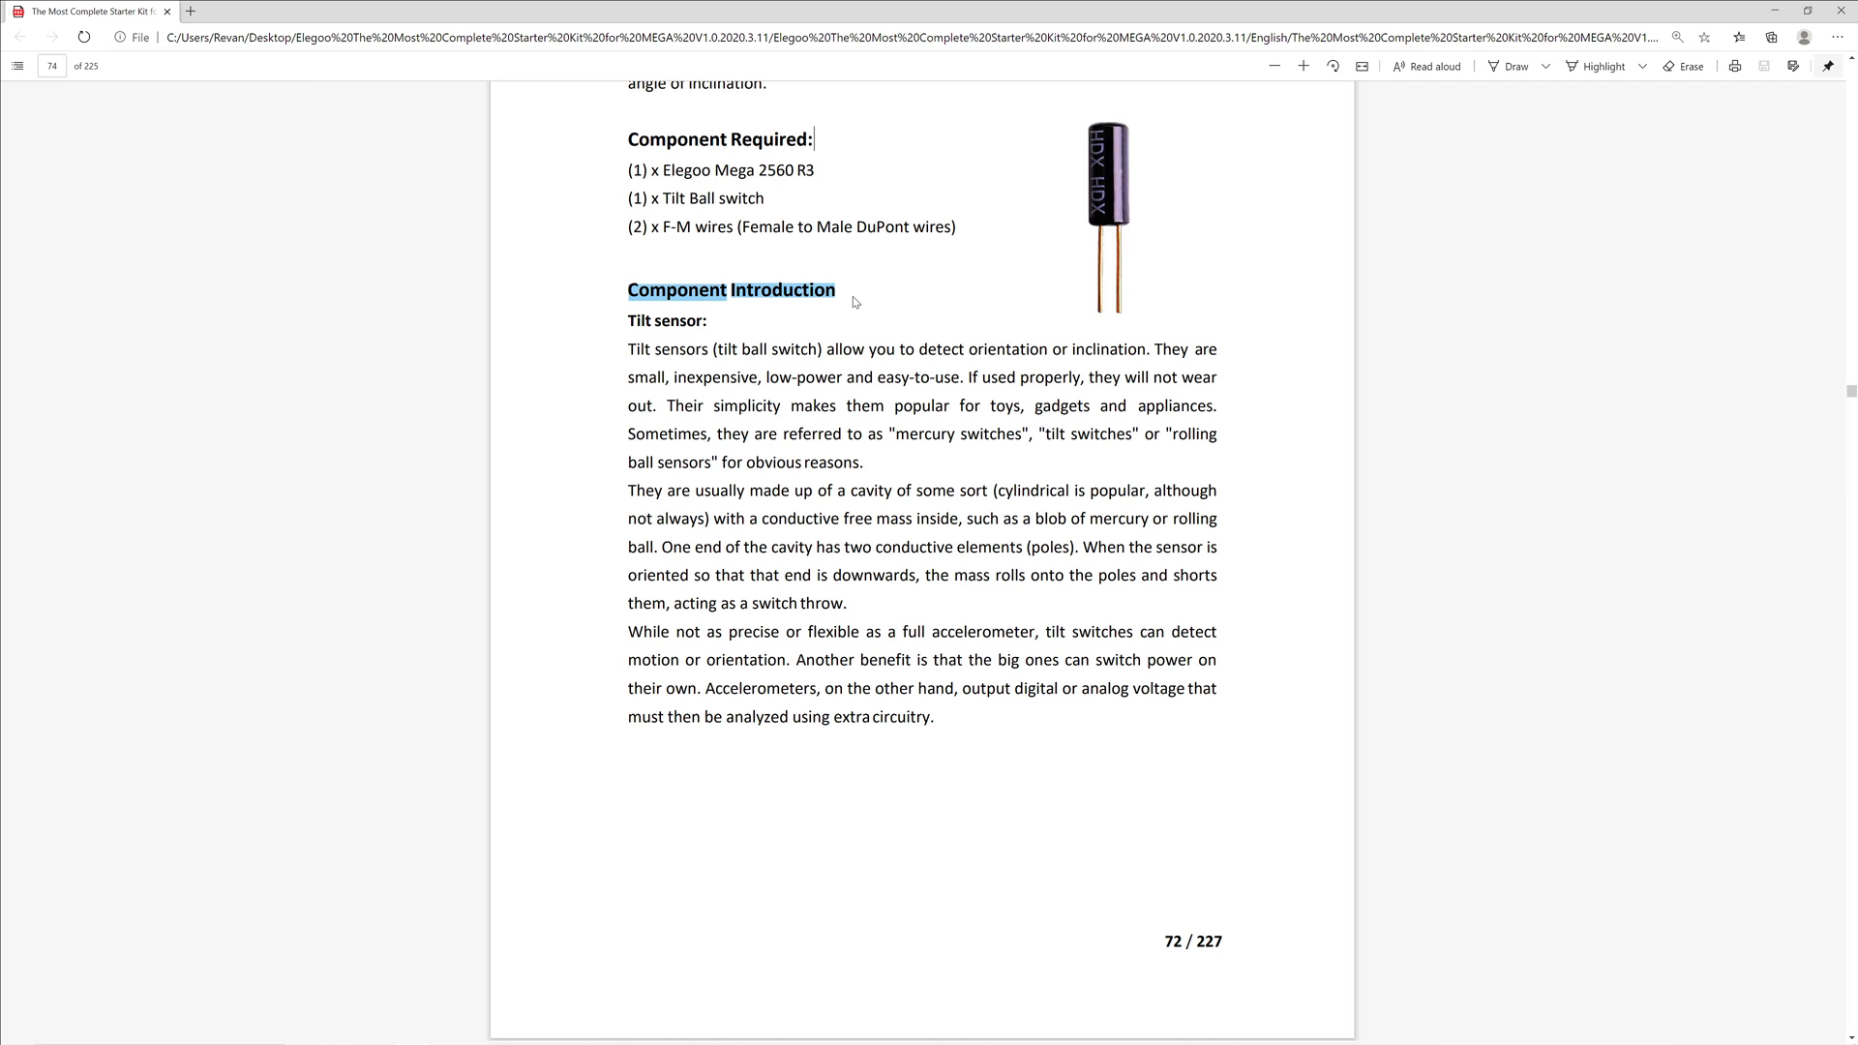
Scroll the lesson PDF down to the tilt switch wiring diagram page
scroll(down, 3)
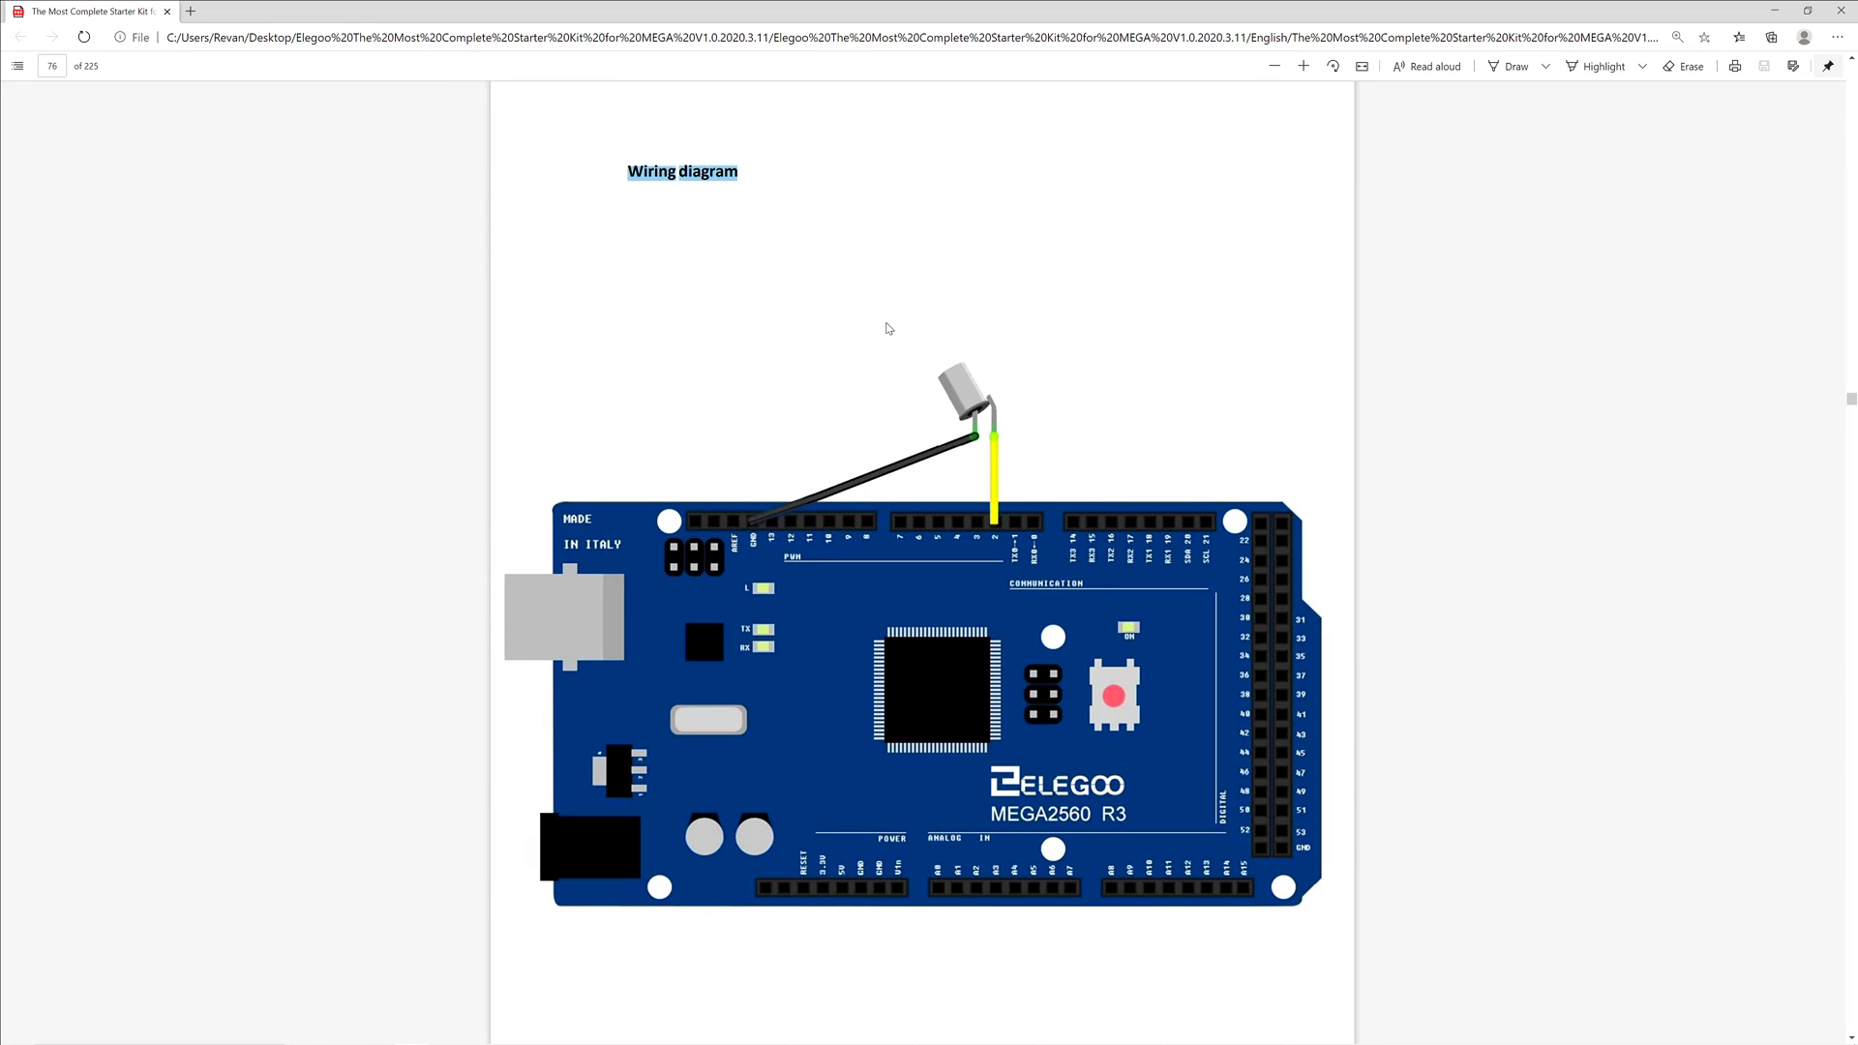
mouse_move(1054, 511)
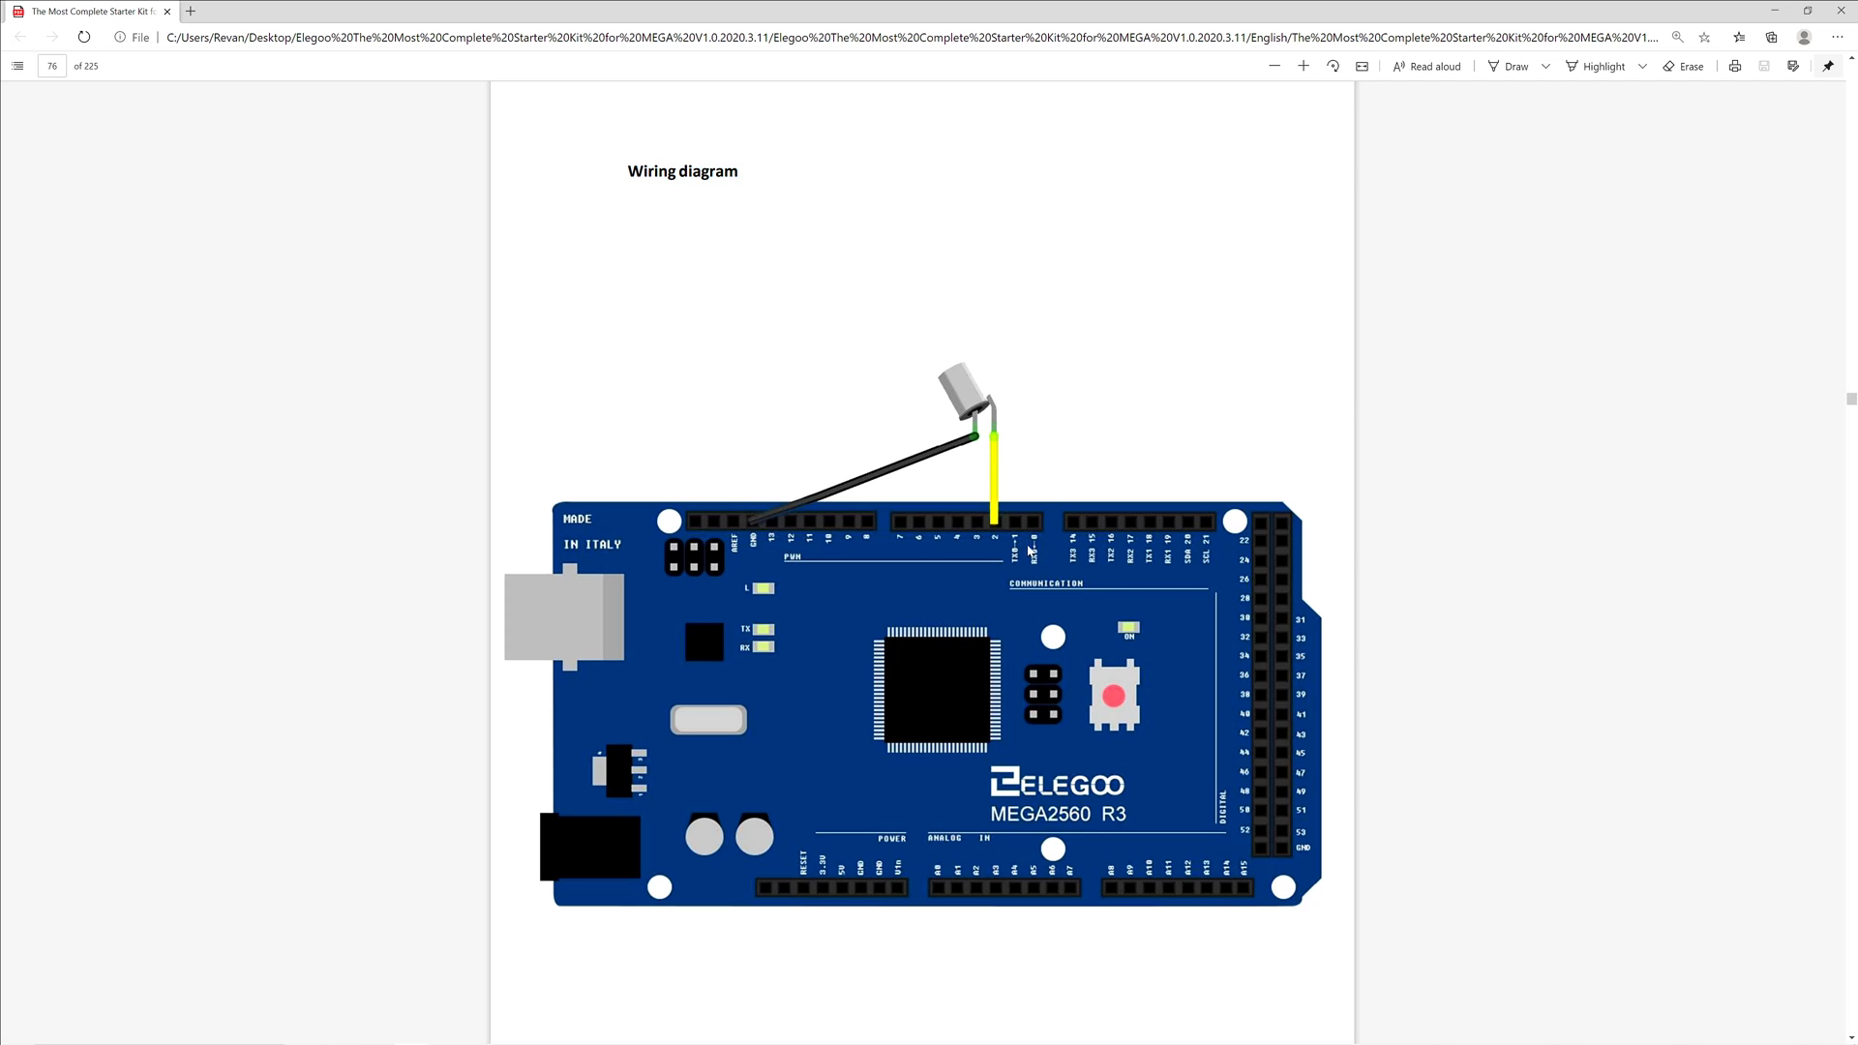
mouse_move(741, 538)
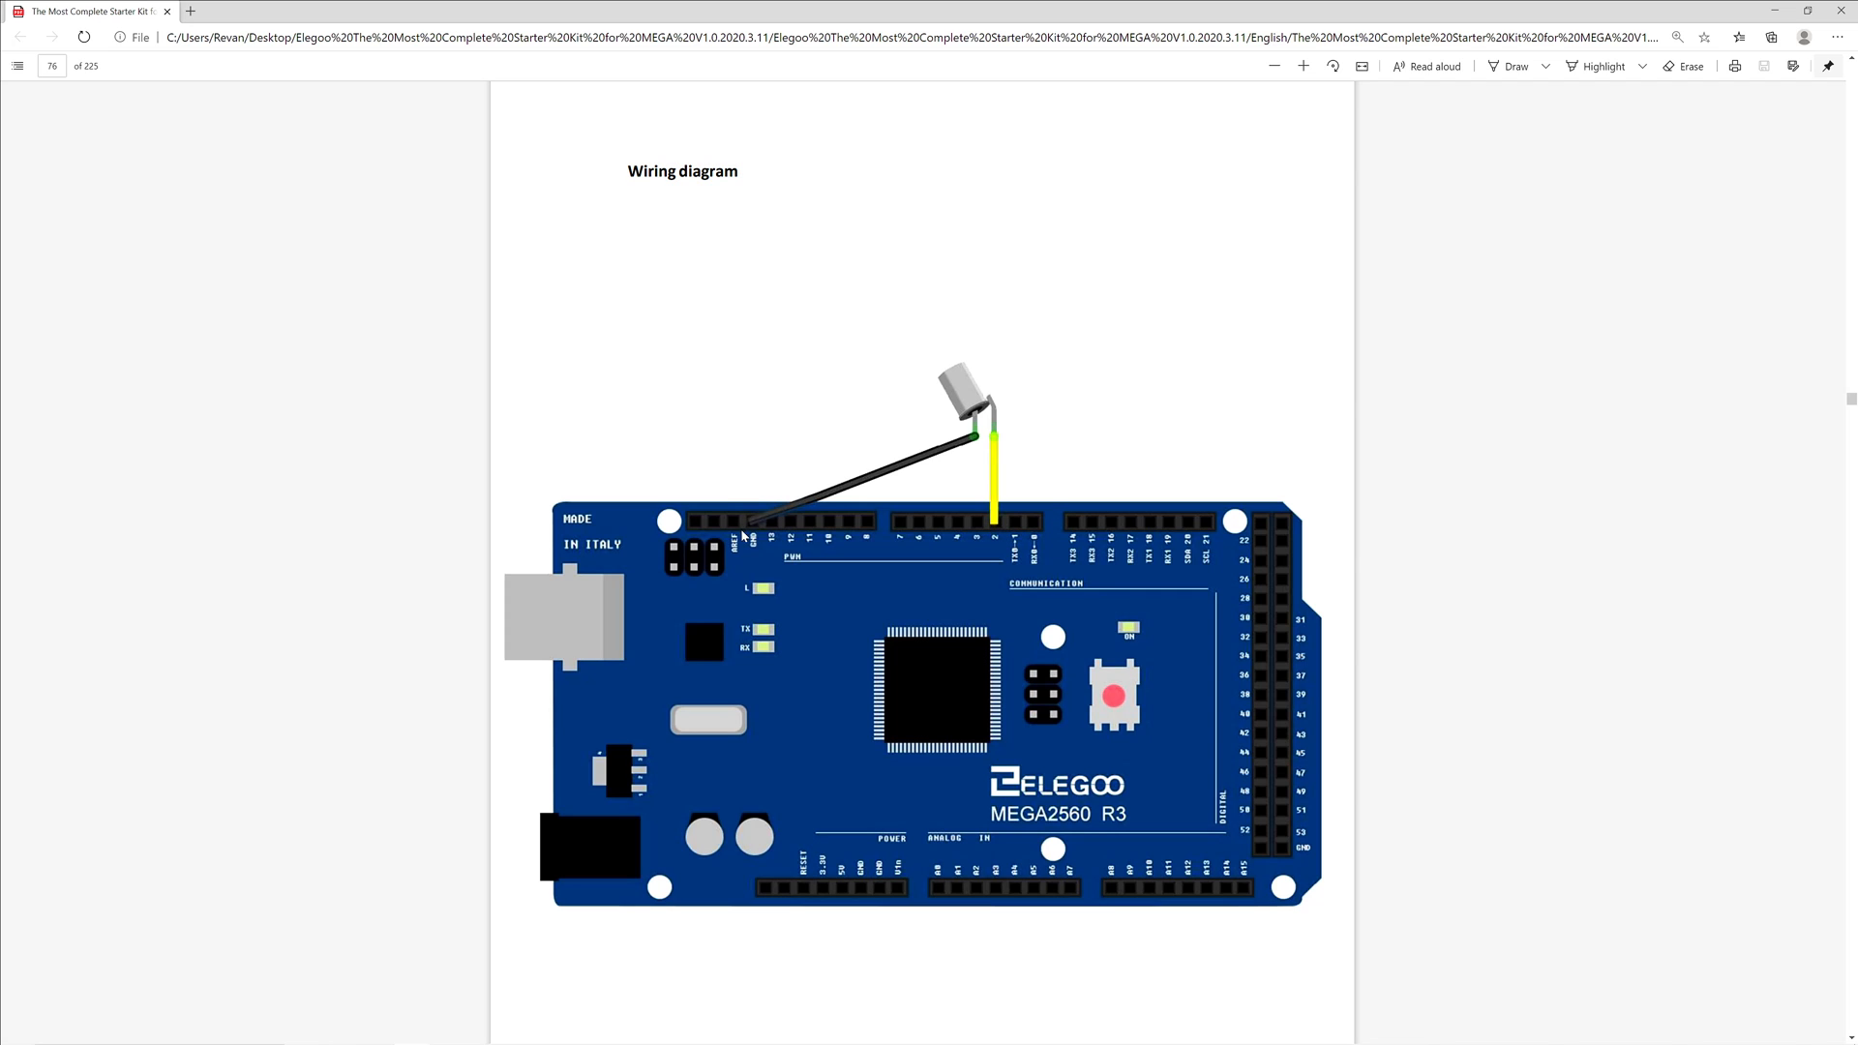
mouse_move(1033, 379)
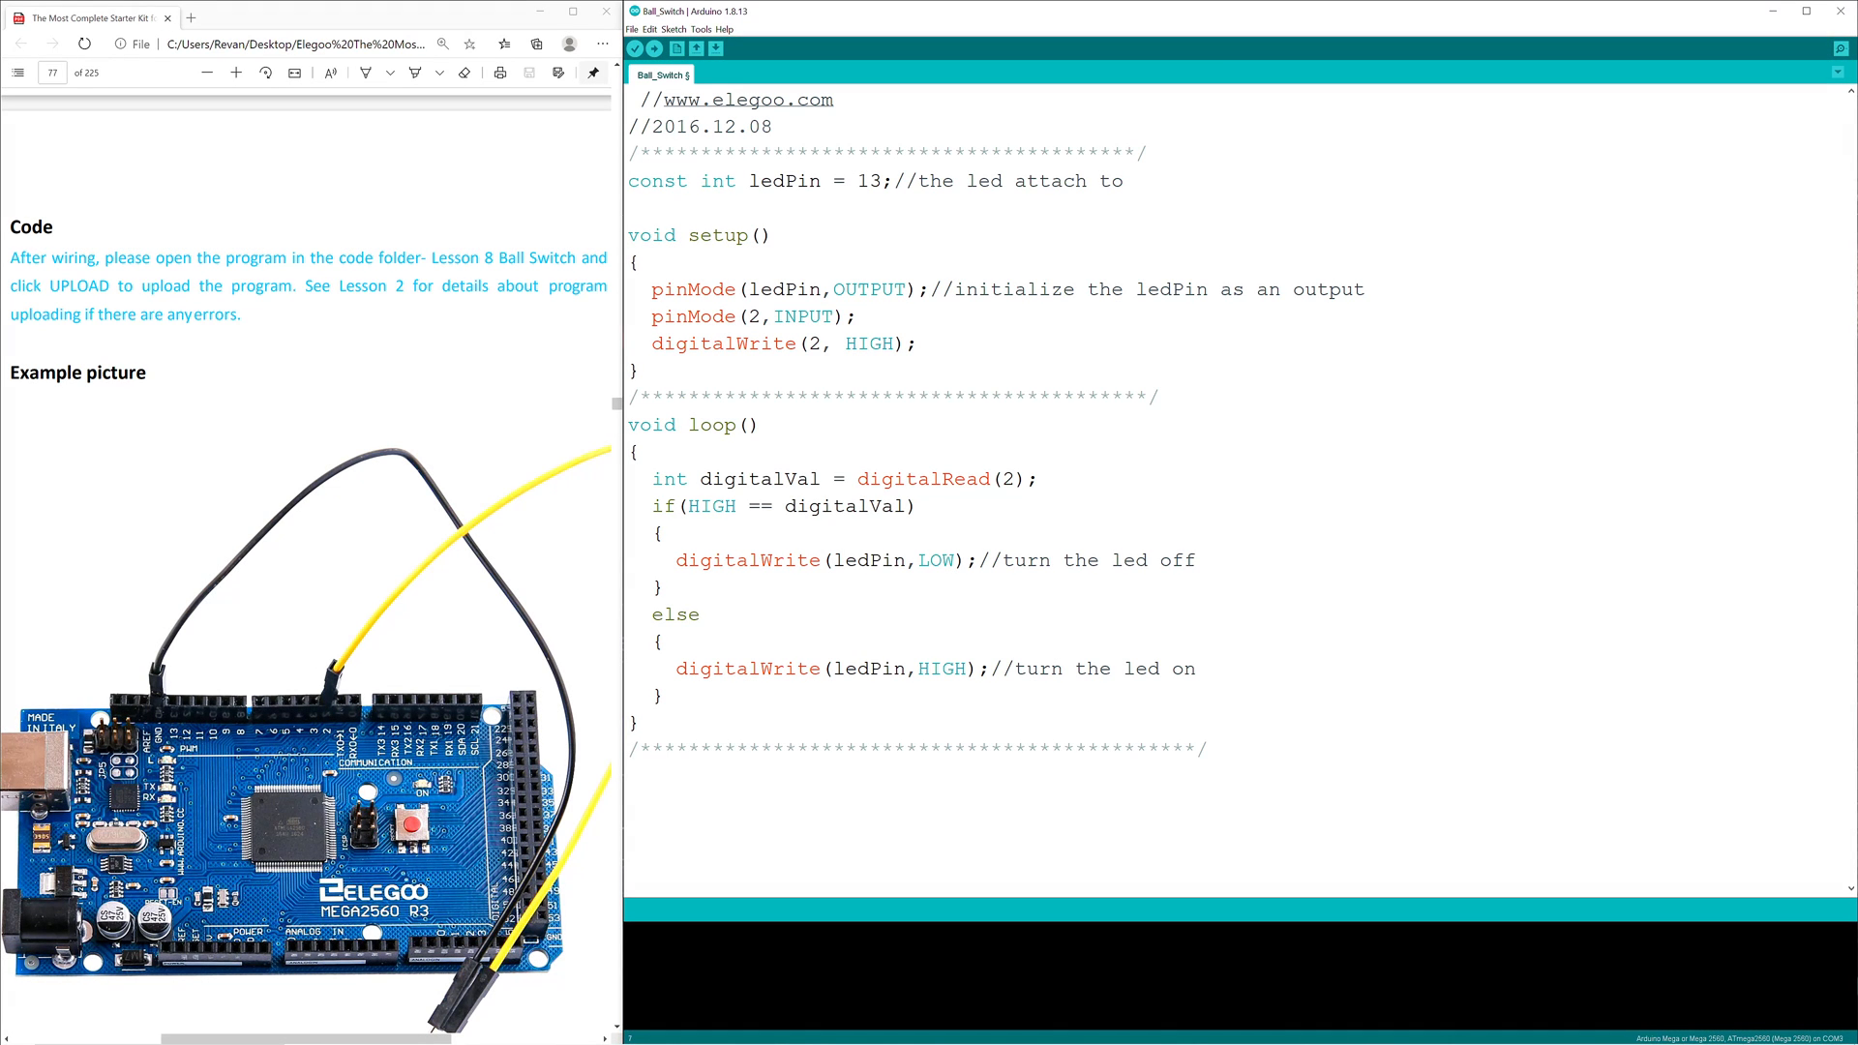
Highlight the int type in the ledPin declaration, then the setup() declaration
double_click(717, 180)
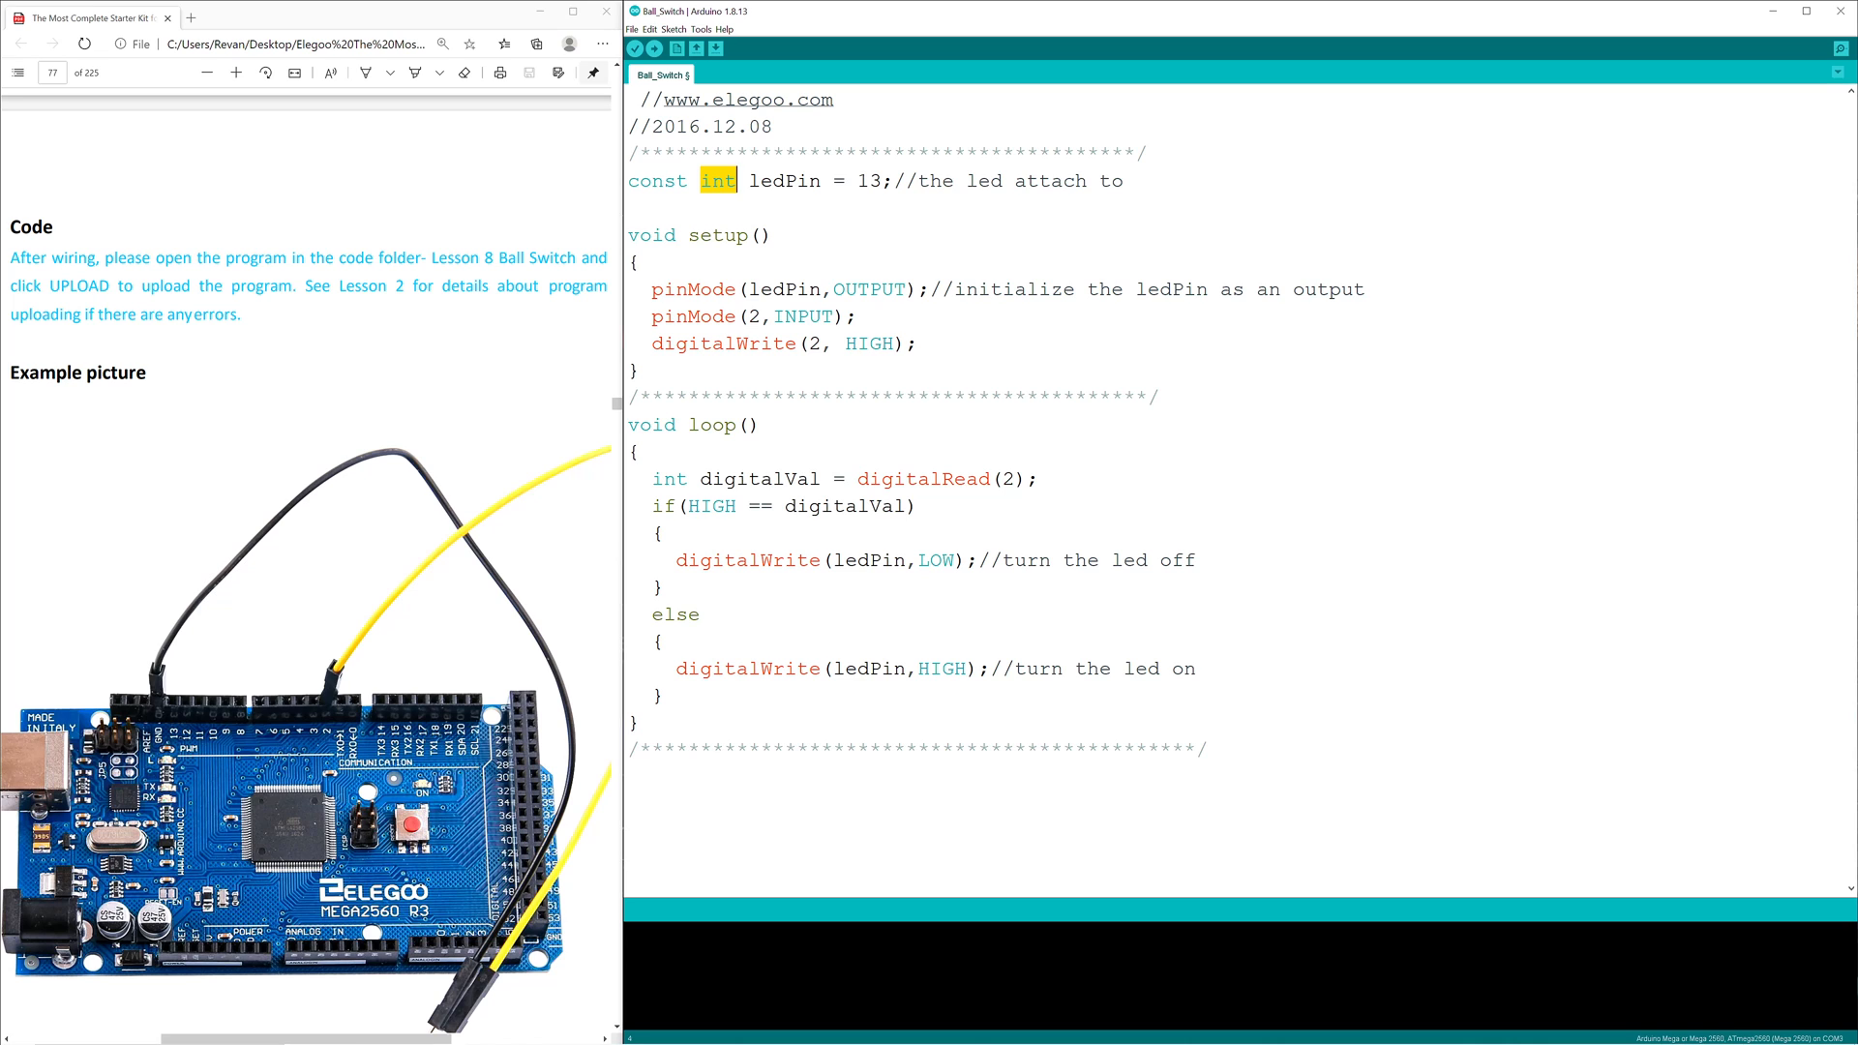
mouse_move(615, 219)
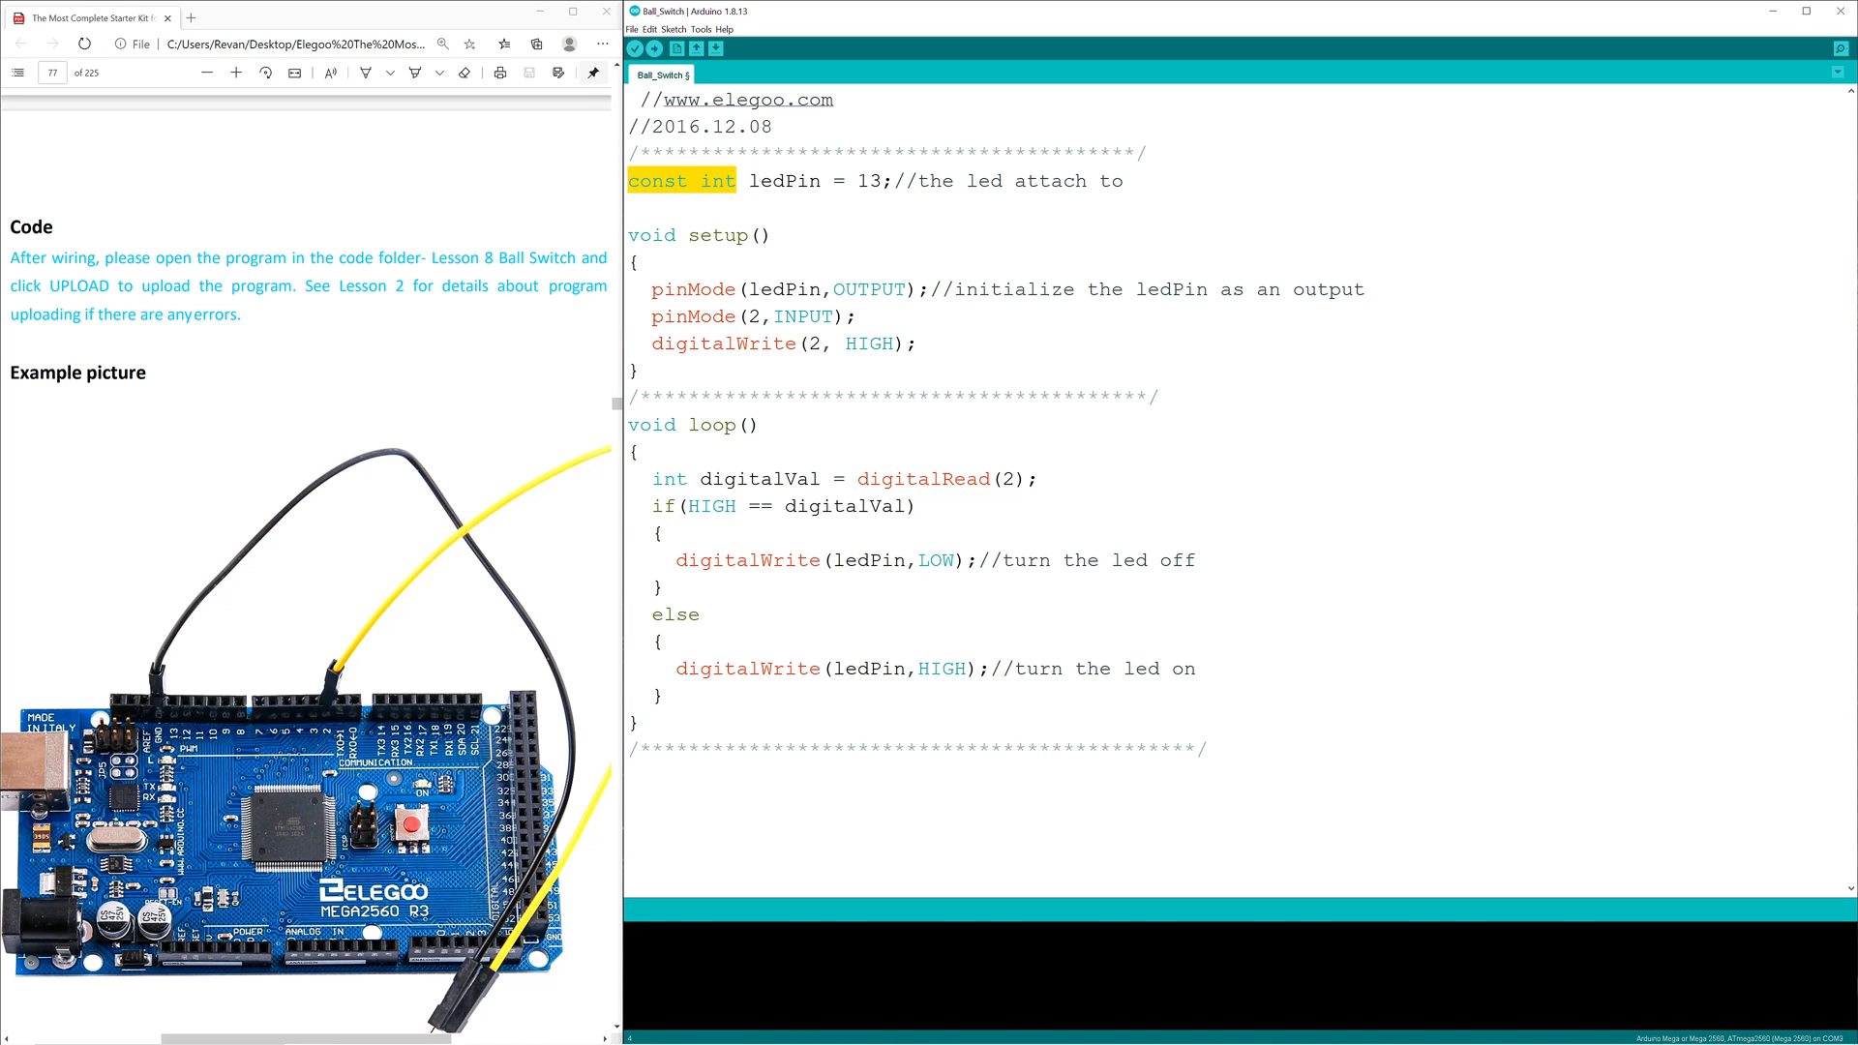
click(768, 233)
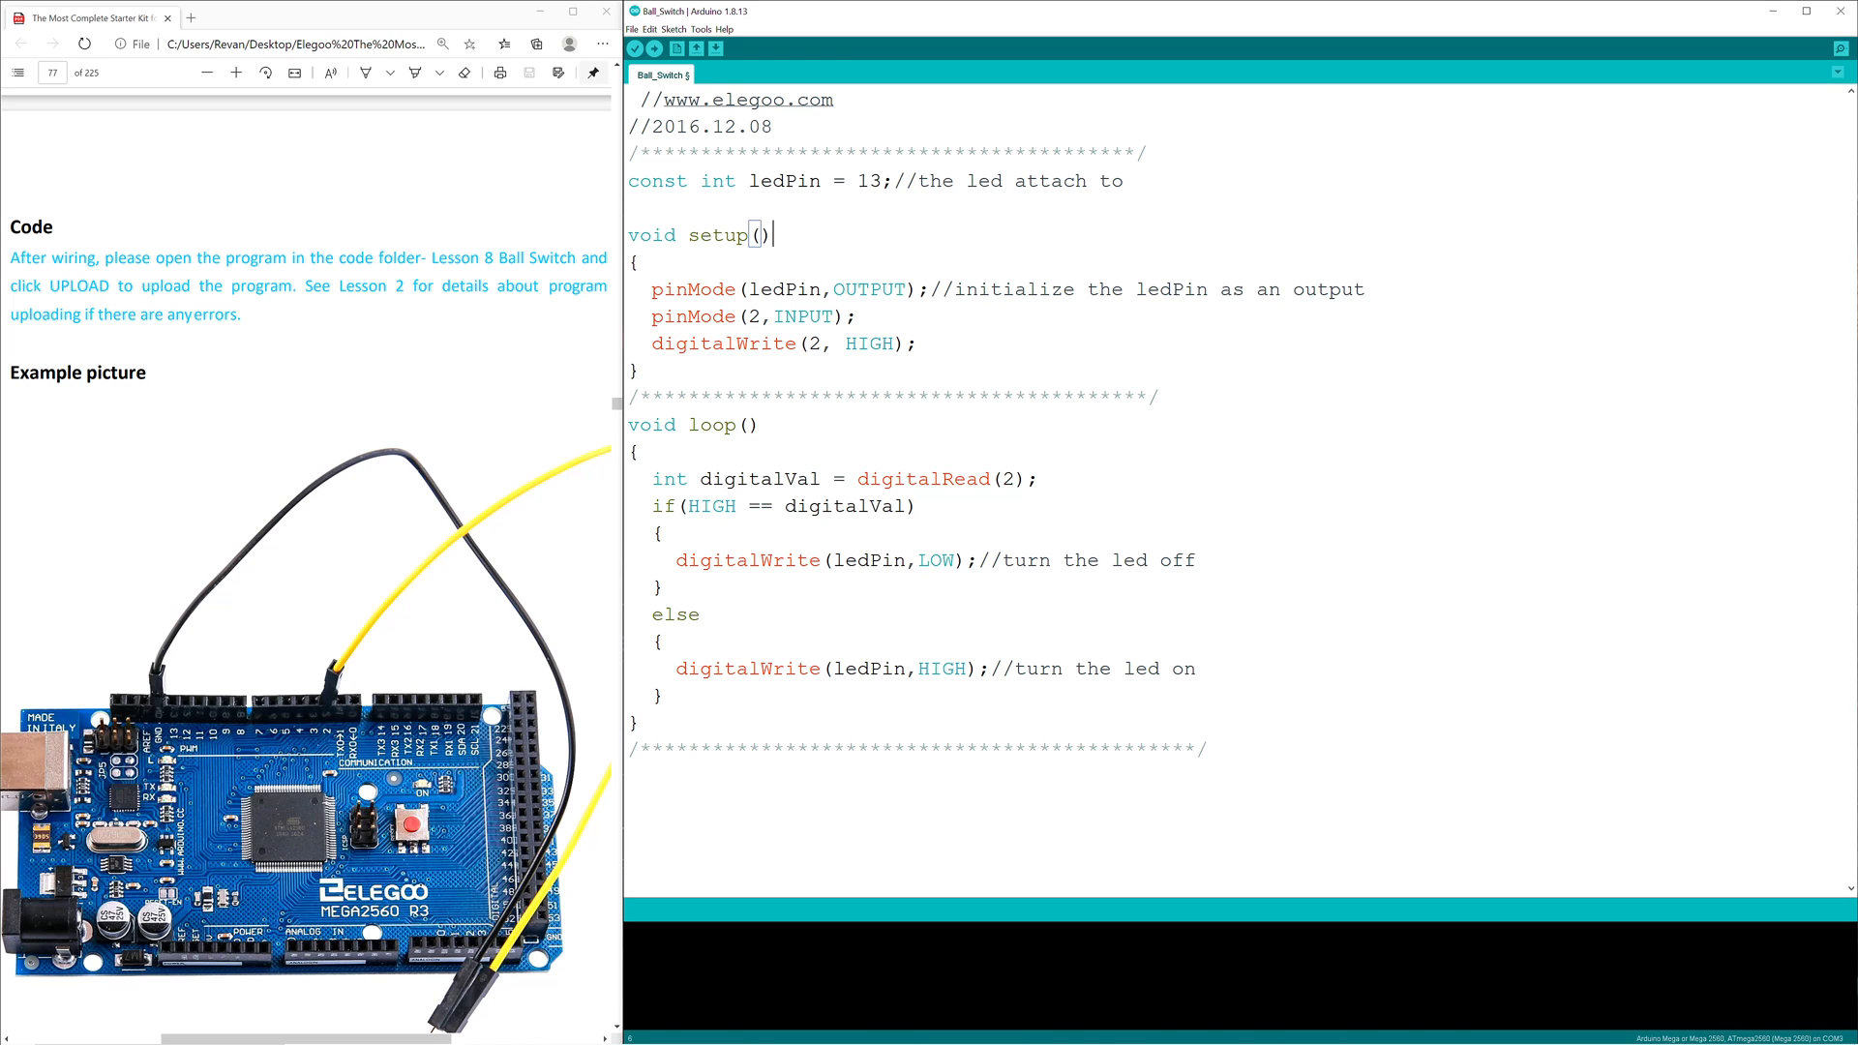
double_click(862, 180)
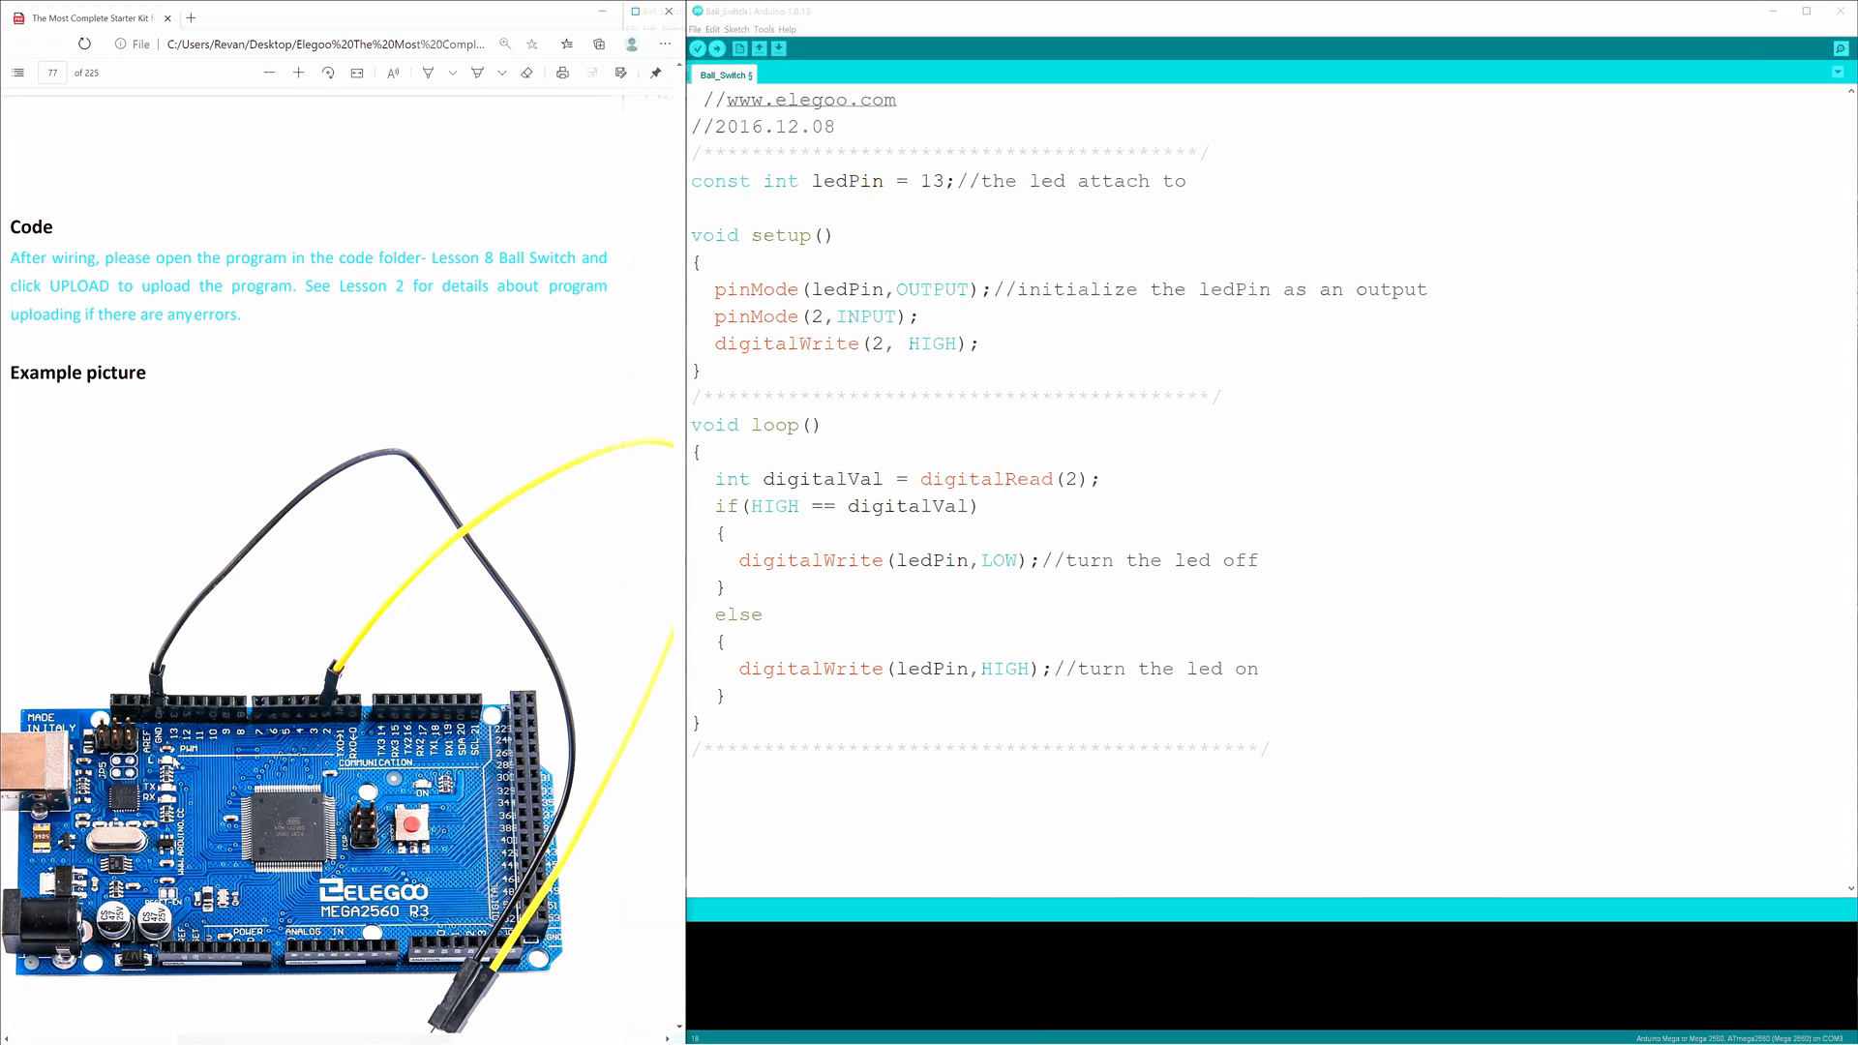
double_click(759, 233)
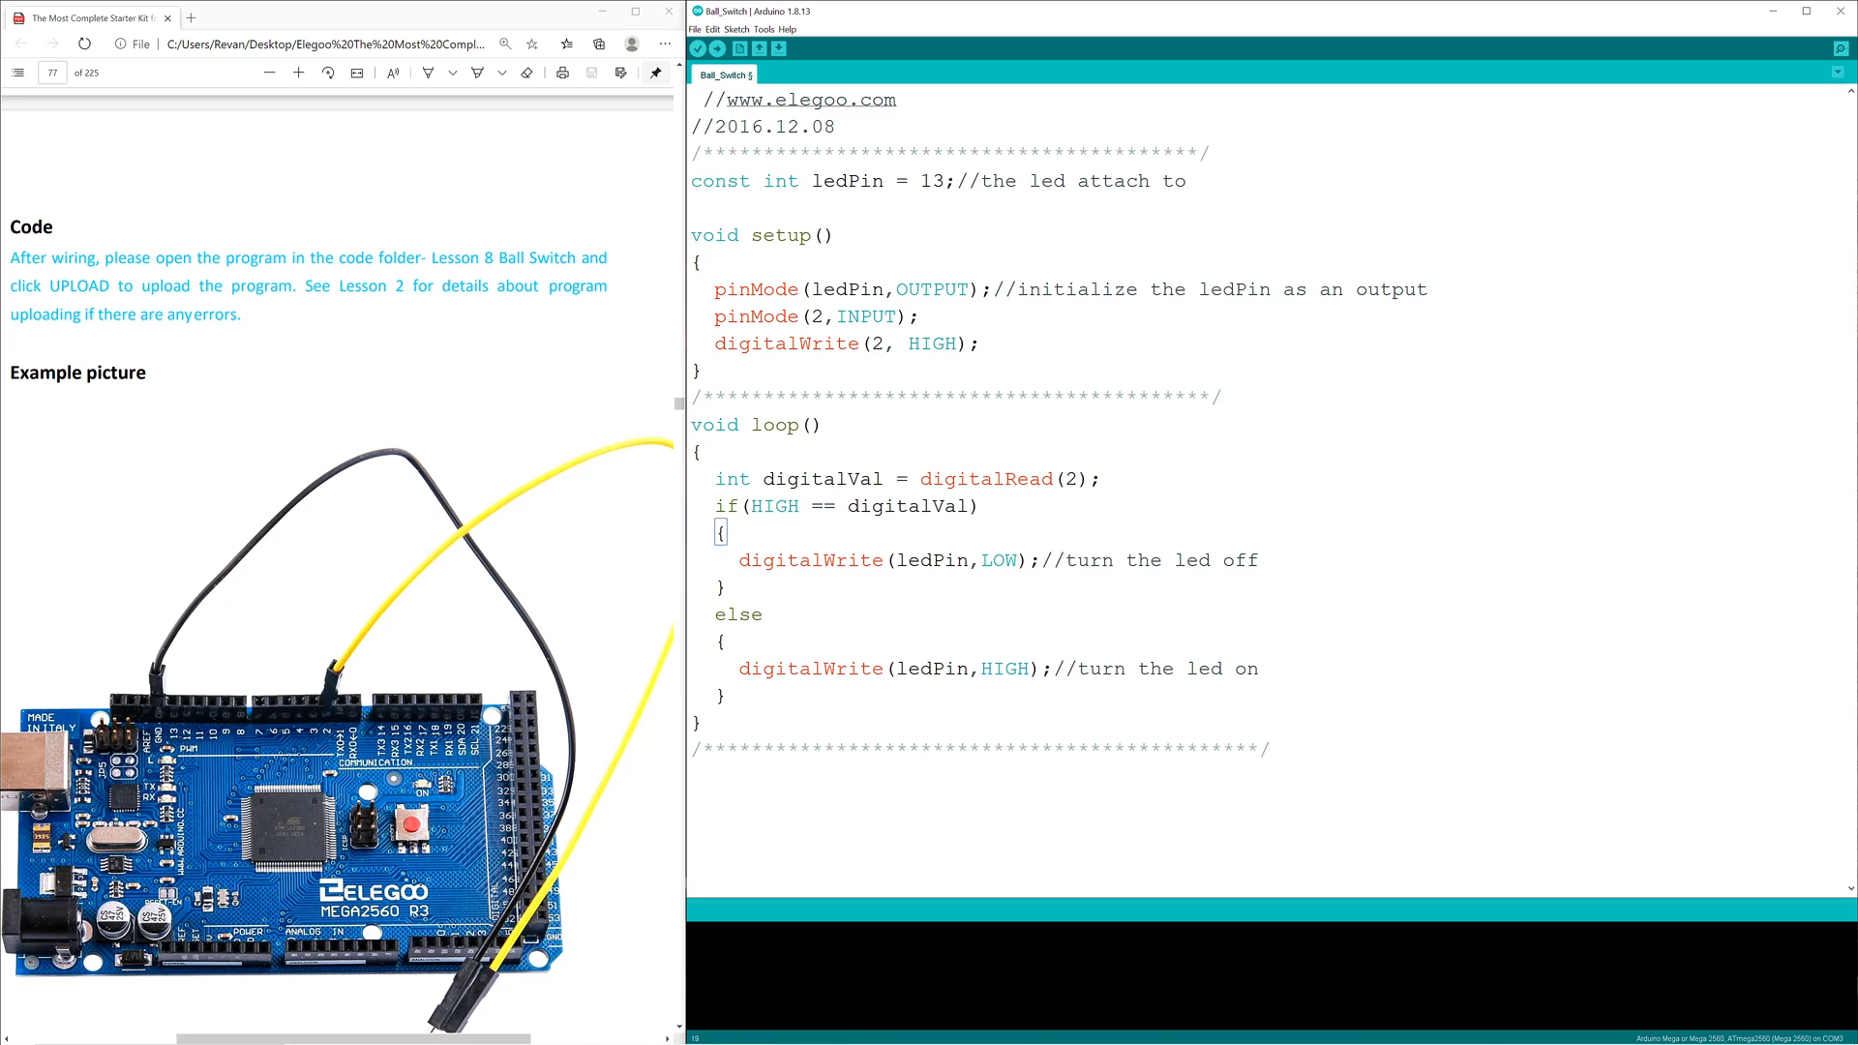
double_click(759, 424)
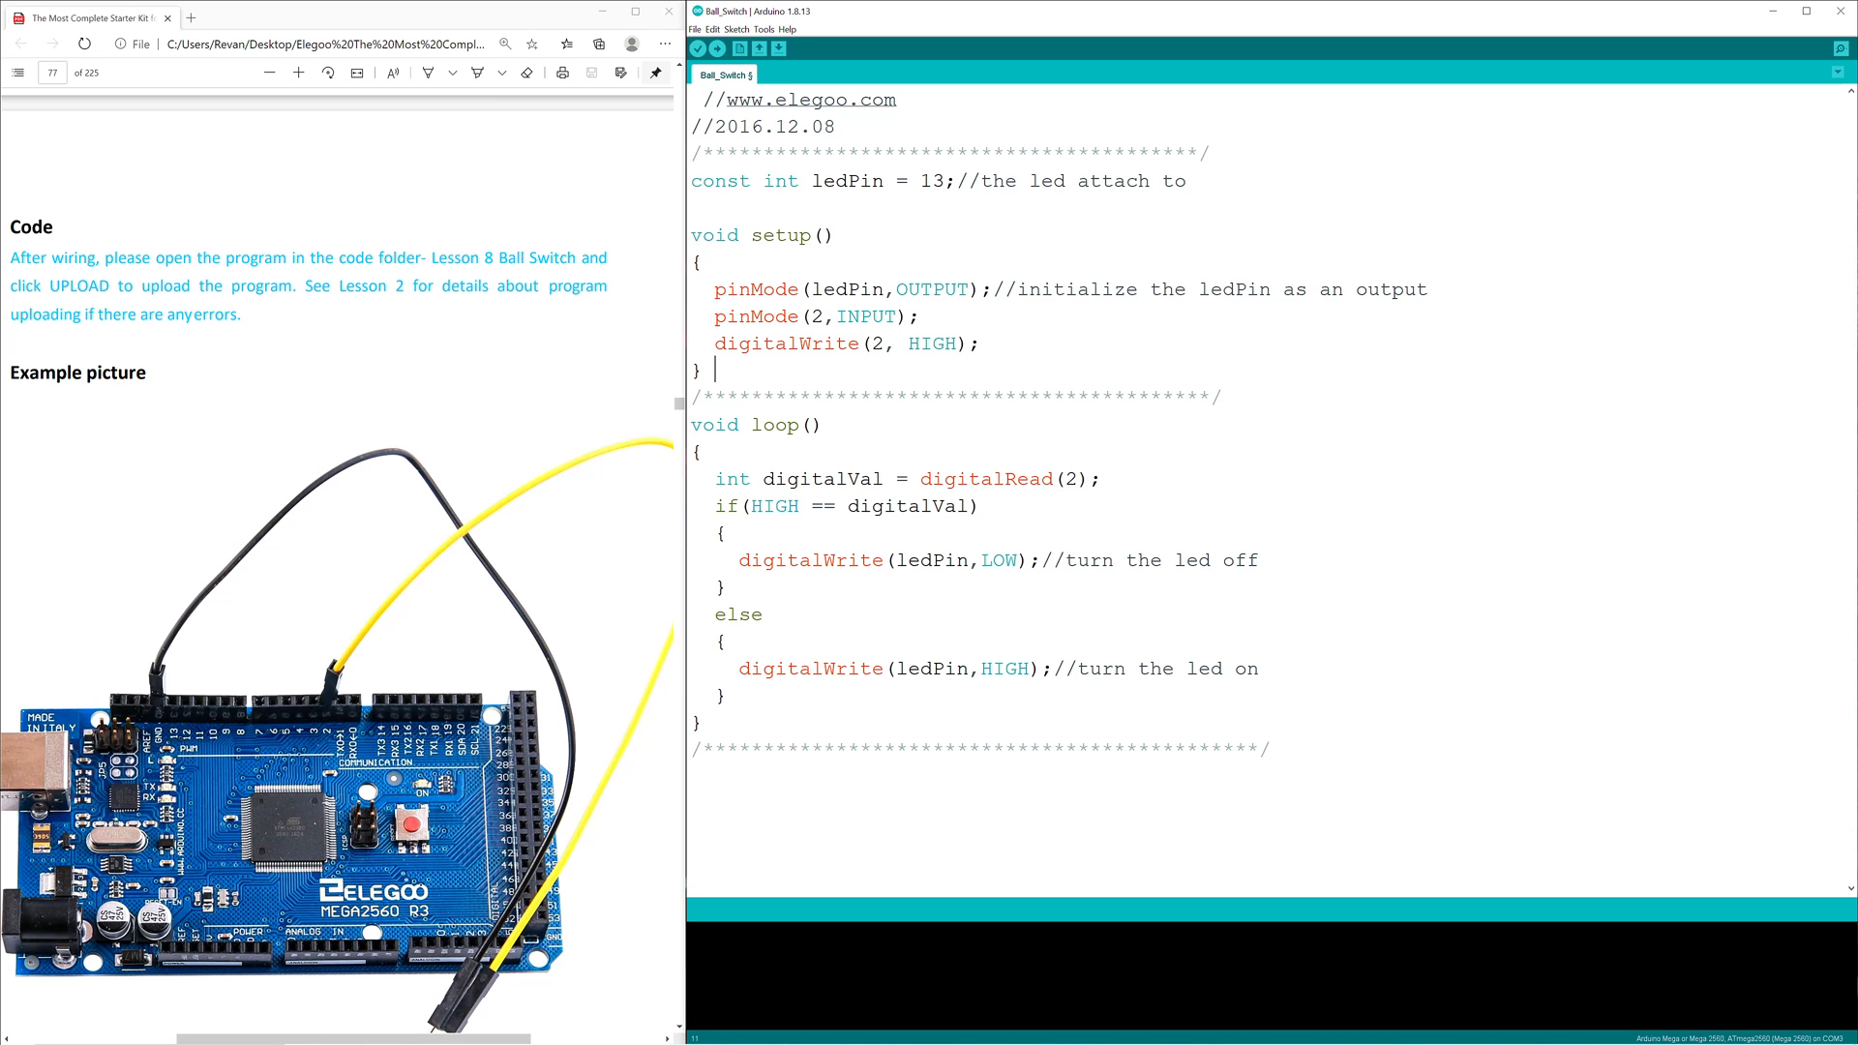
double_click(913, 343)
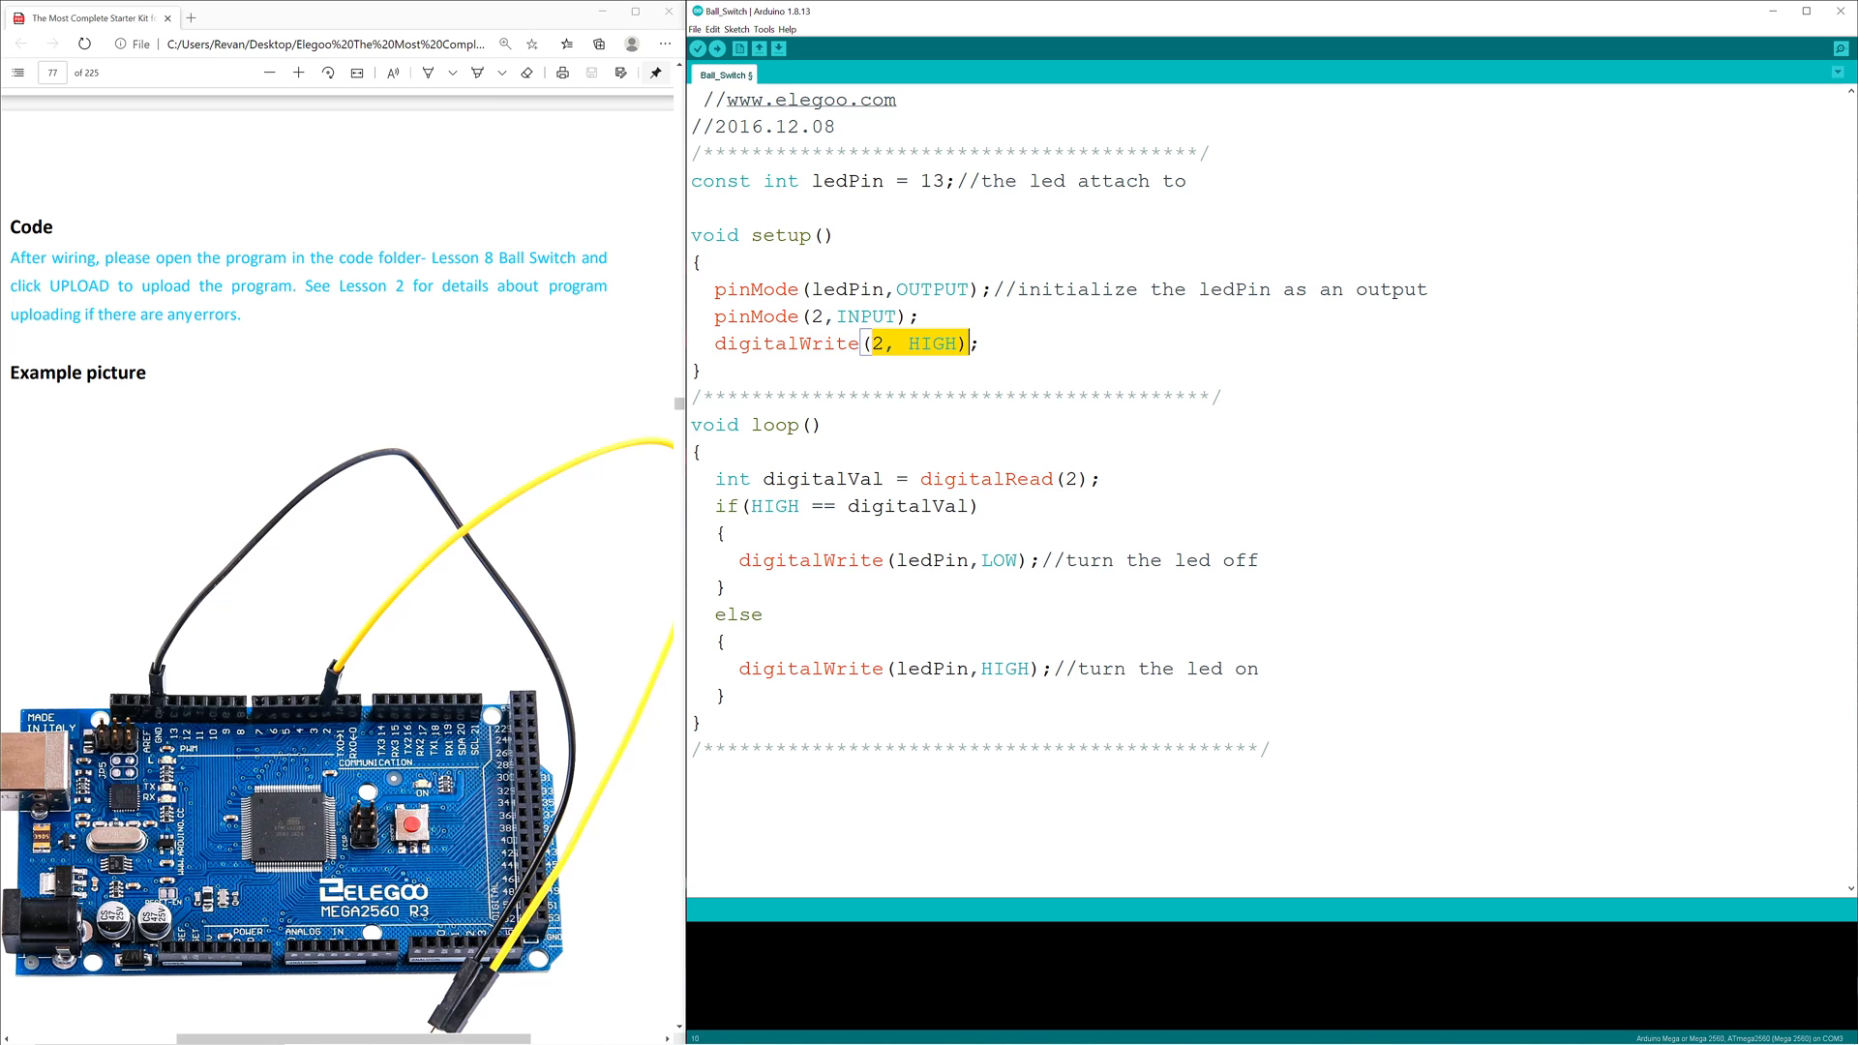
click(982, 479)
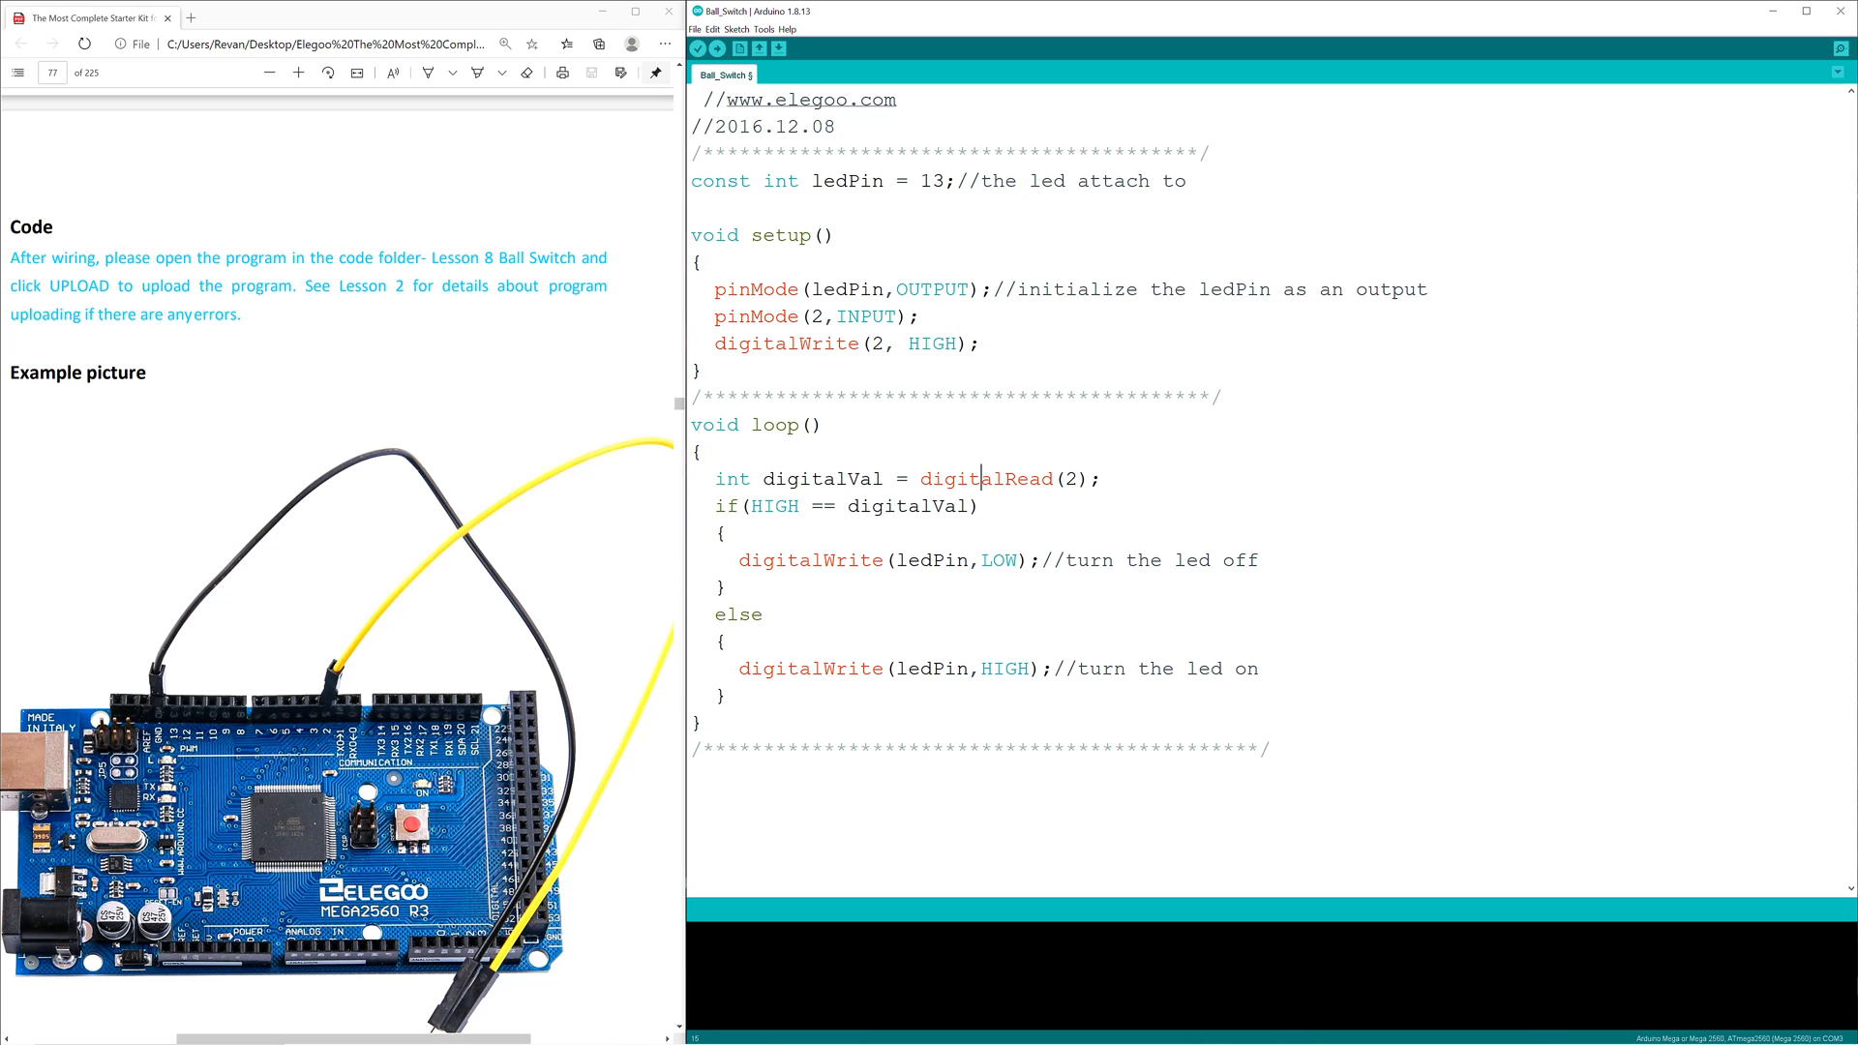
Highlight the digitalRead(2) call, then the else branch's turn-the-LED-on comment
double_click(986, 479)
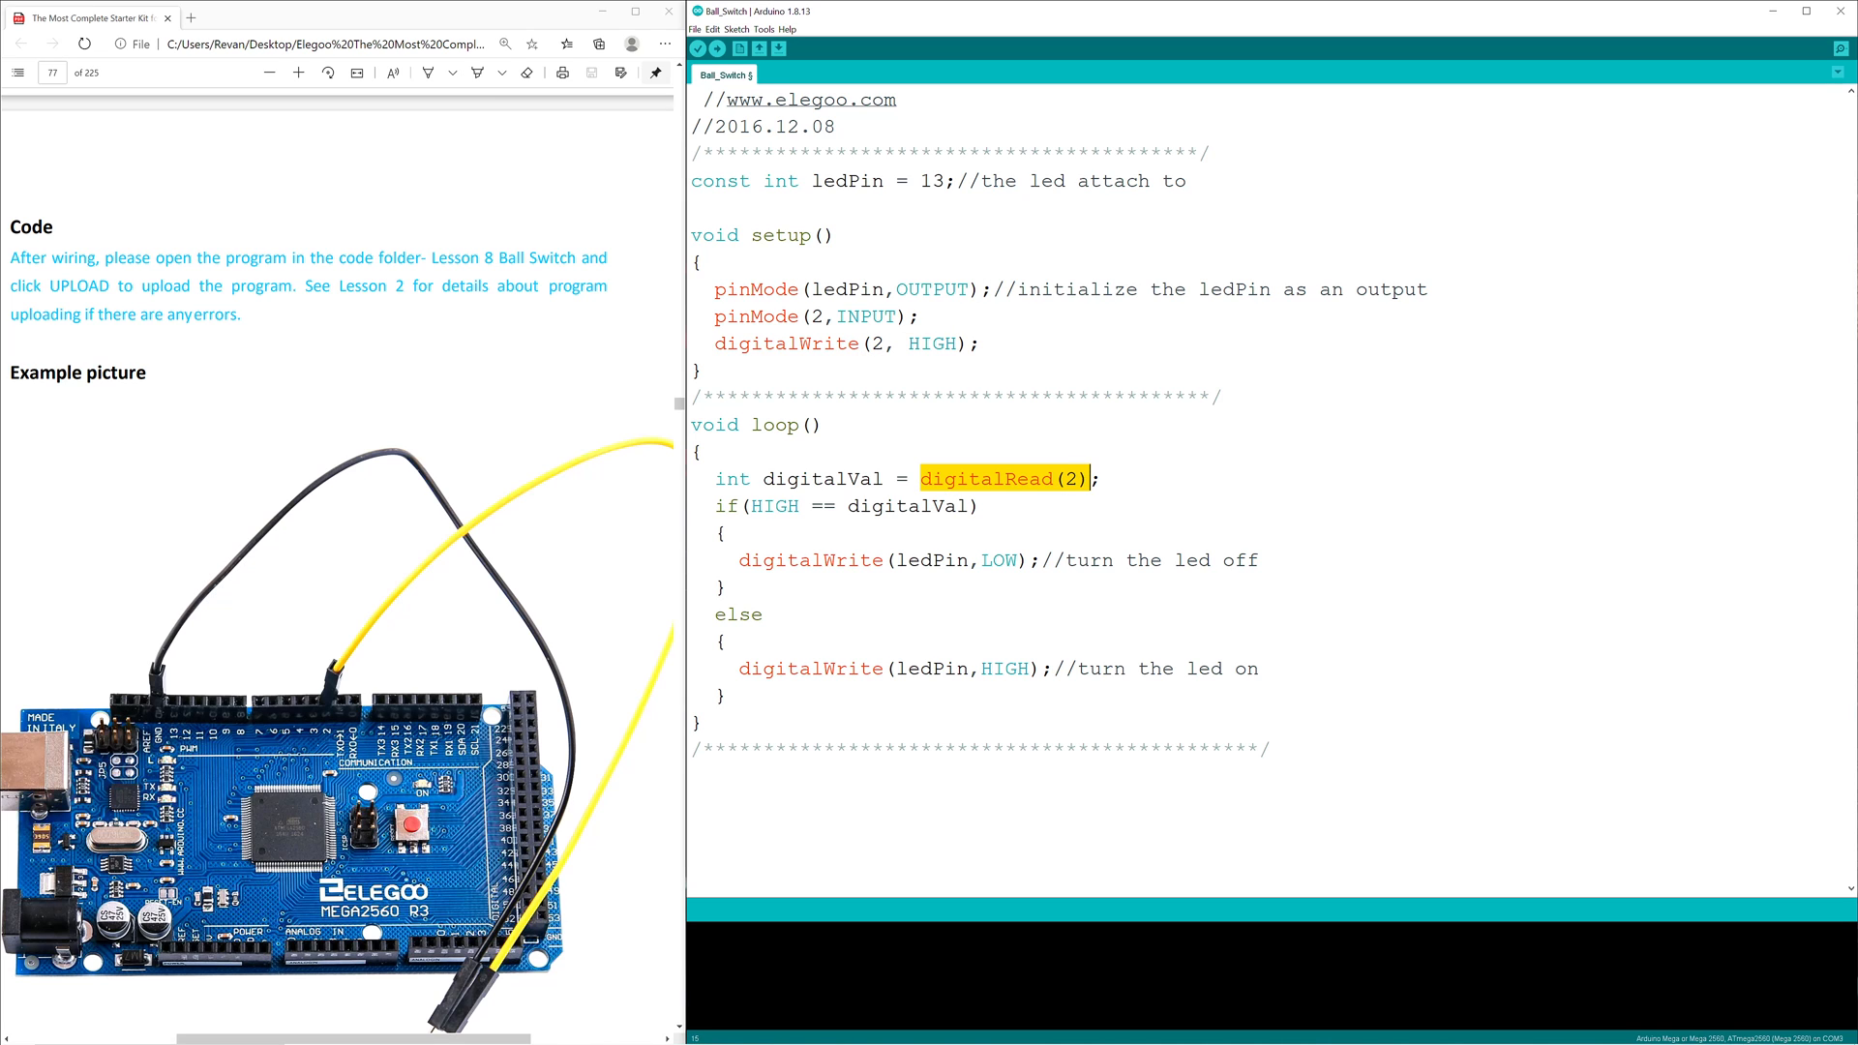
double_click(772, 506)
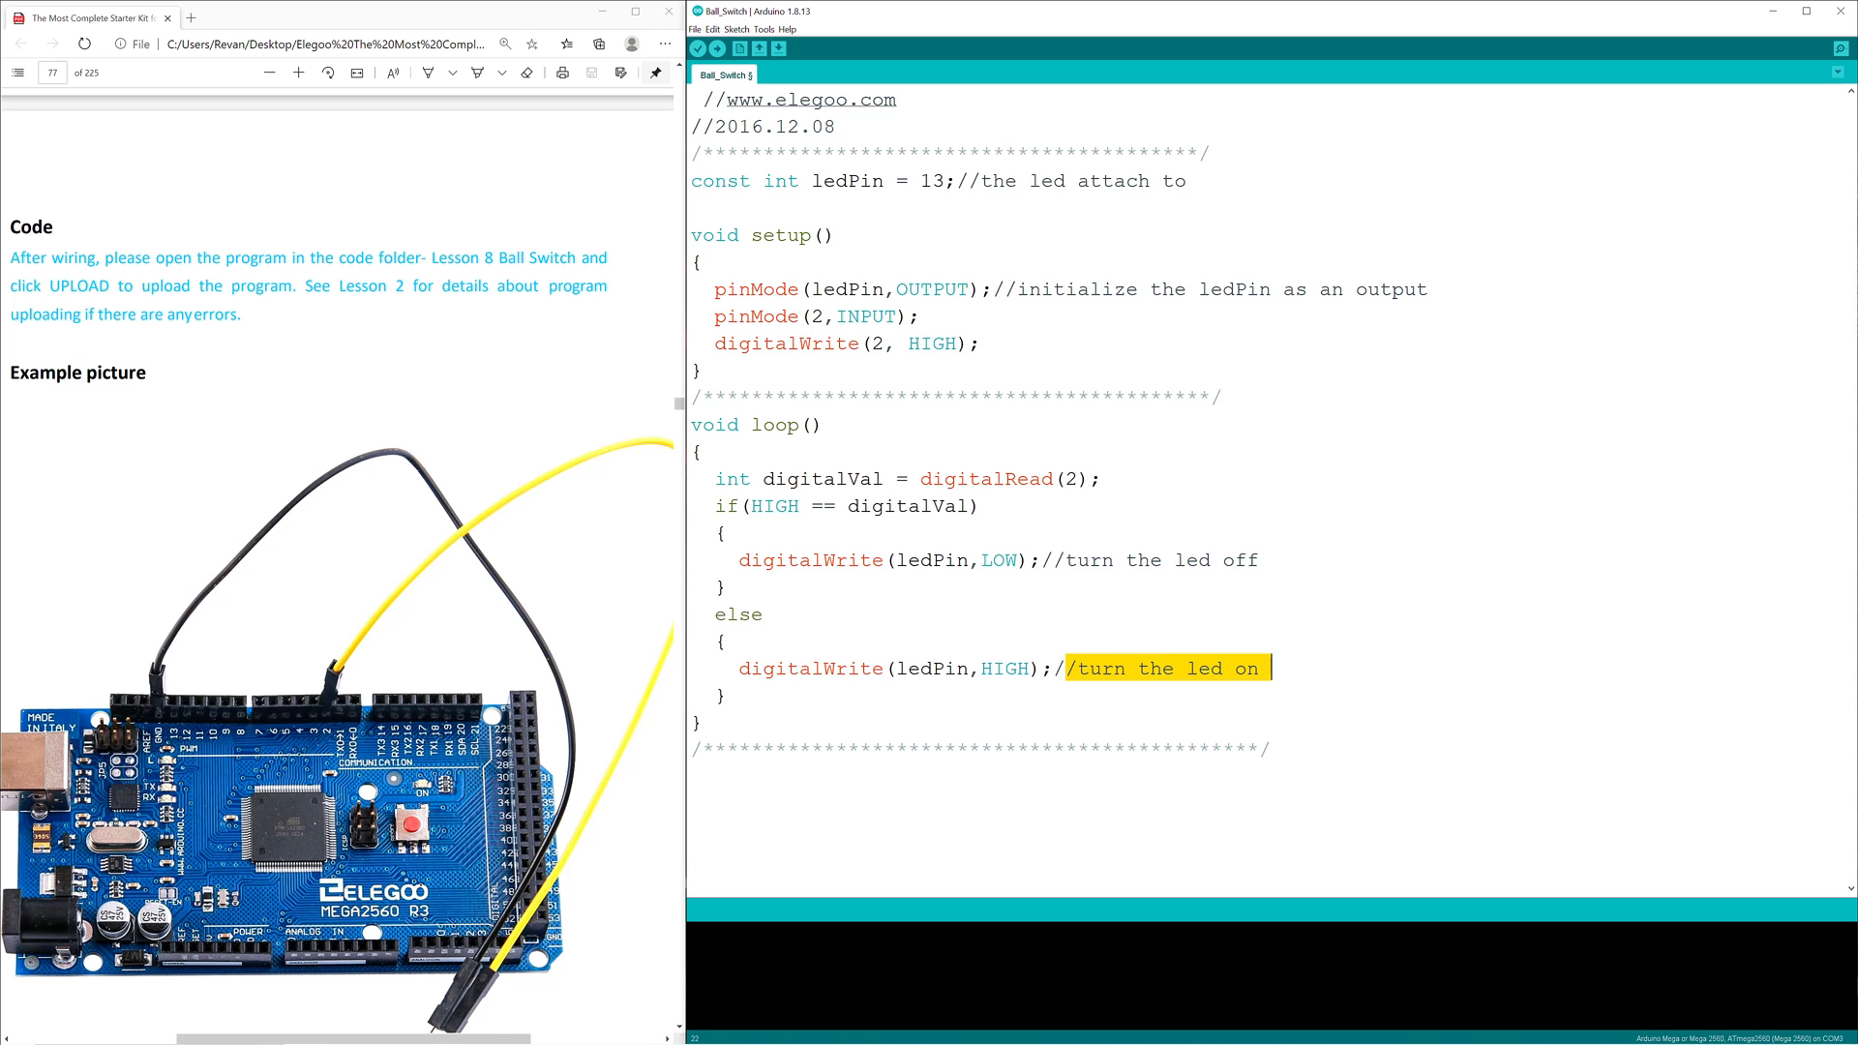
Highlight the ledPin,HIGH arguments of the else branch's digitalWrite call
click(786, 667)
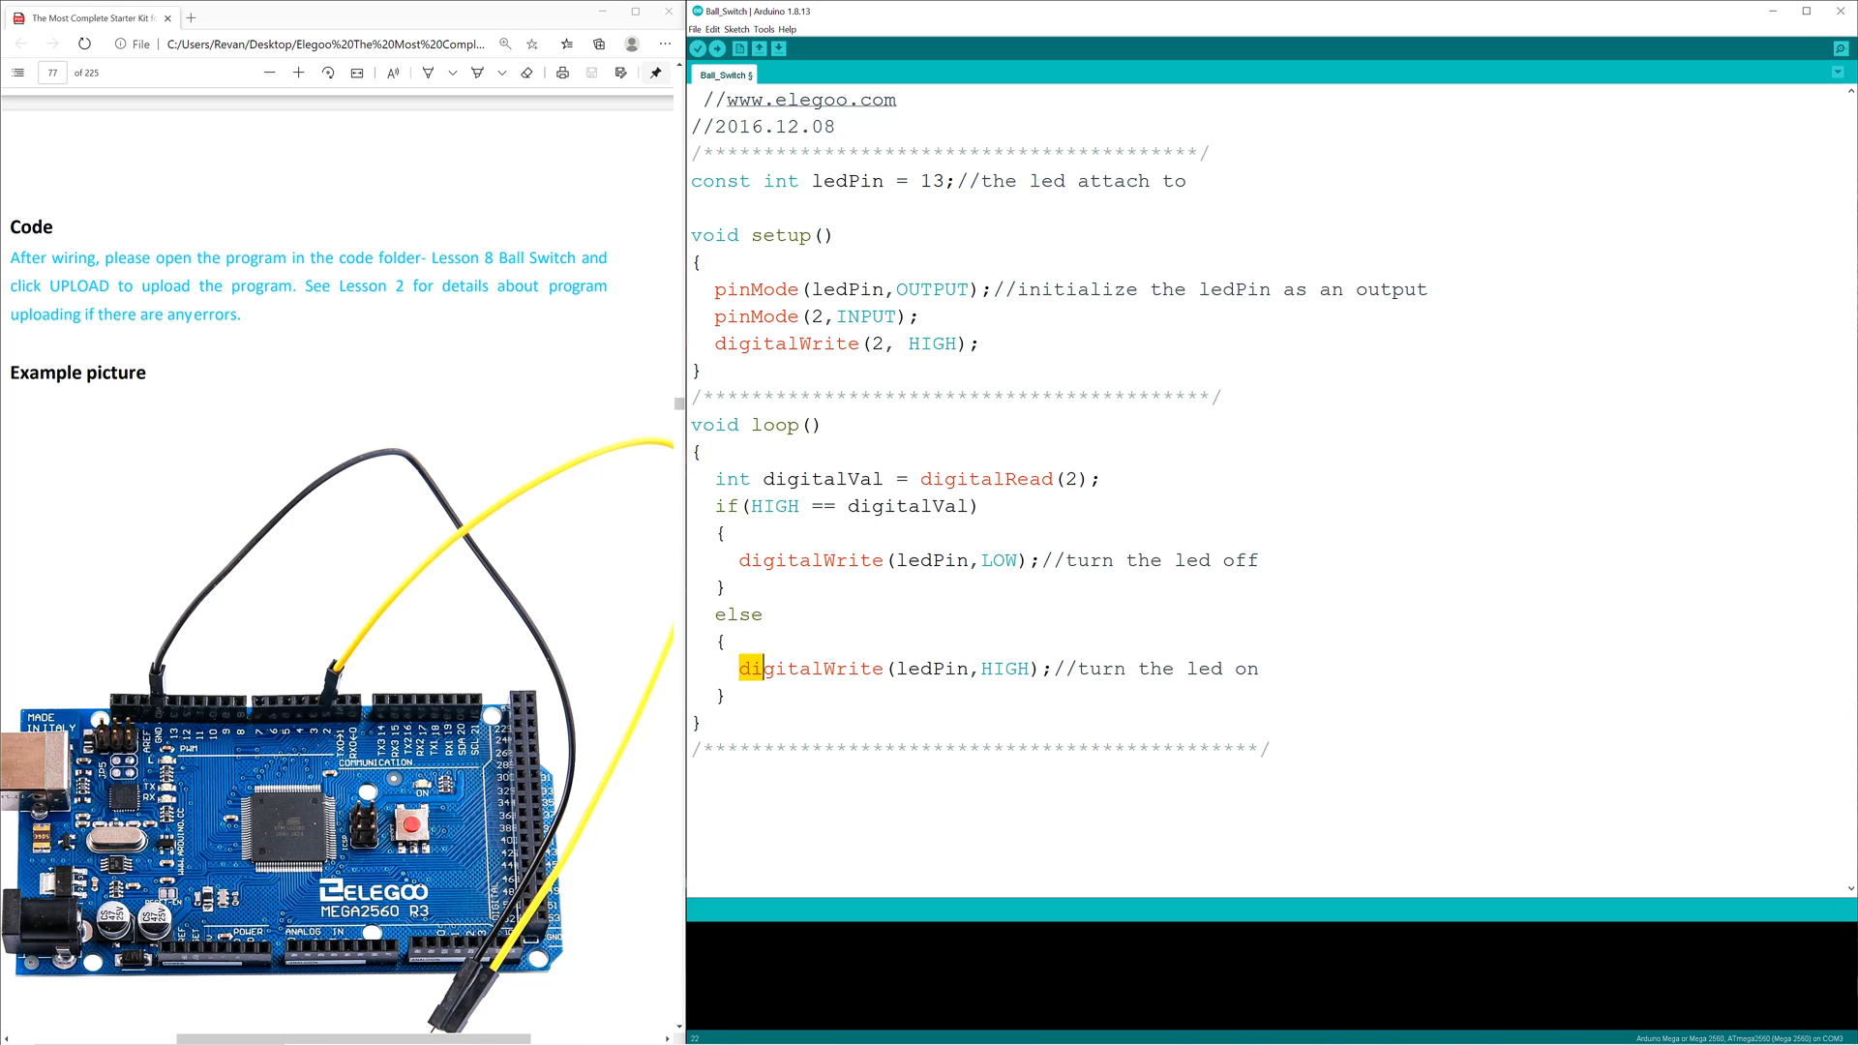
click(882, 669)
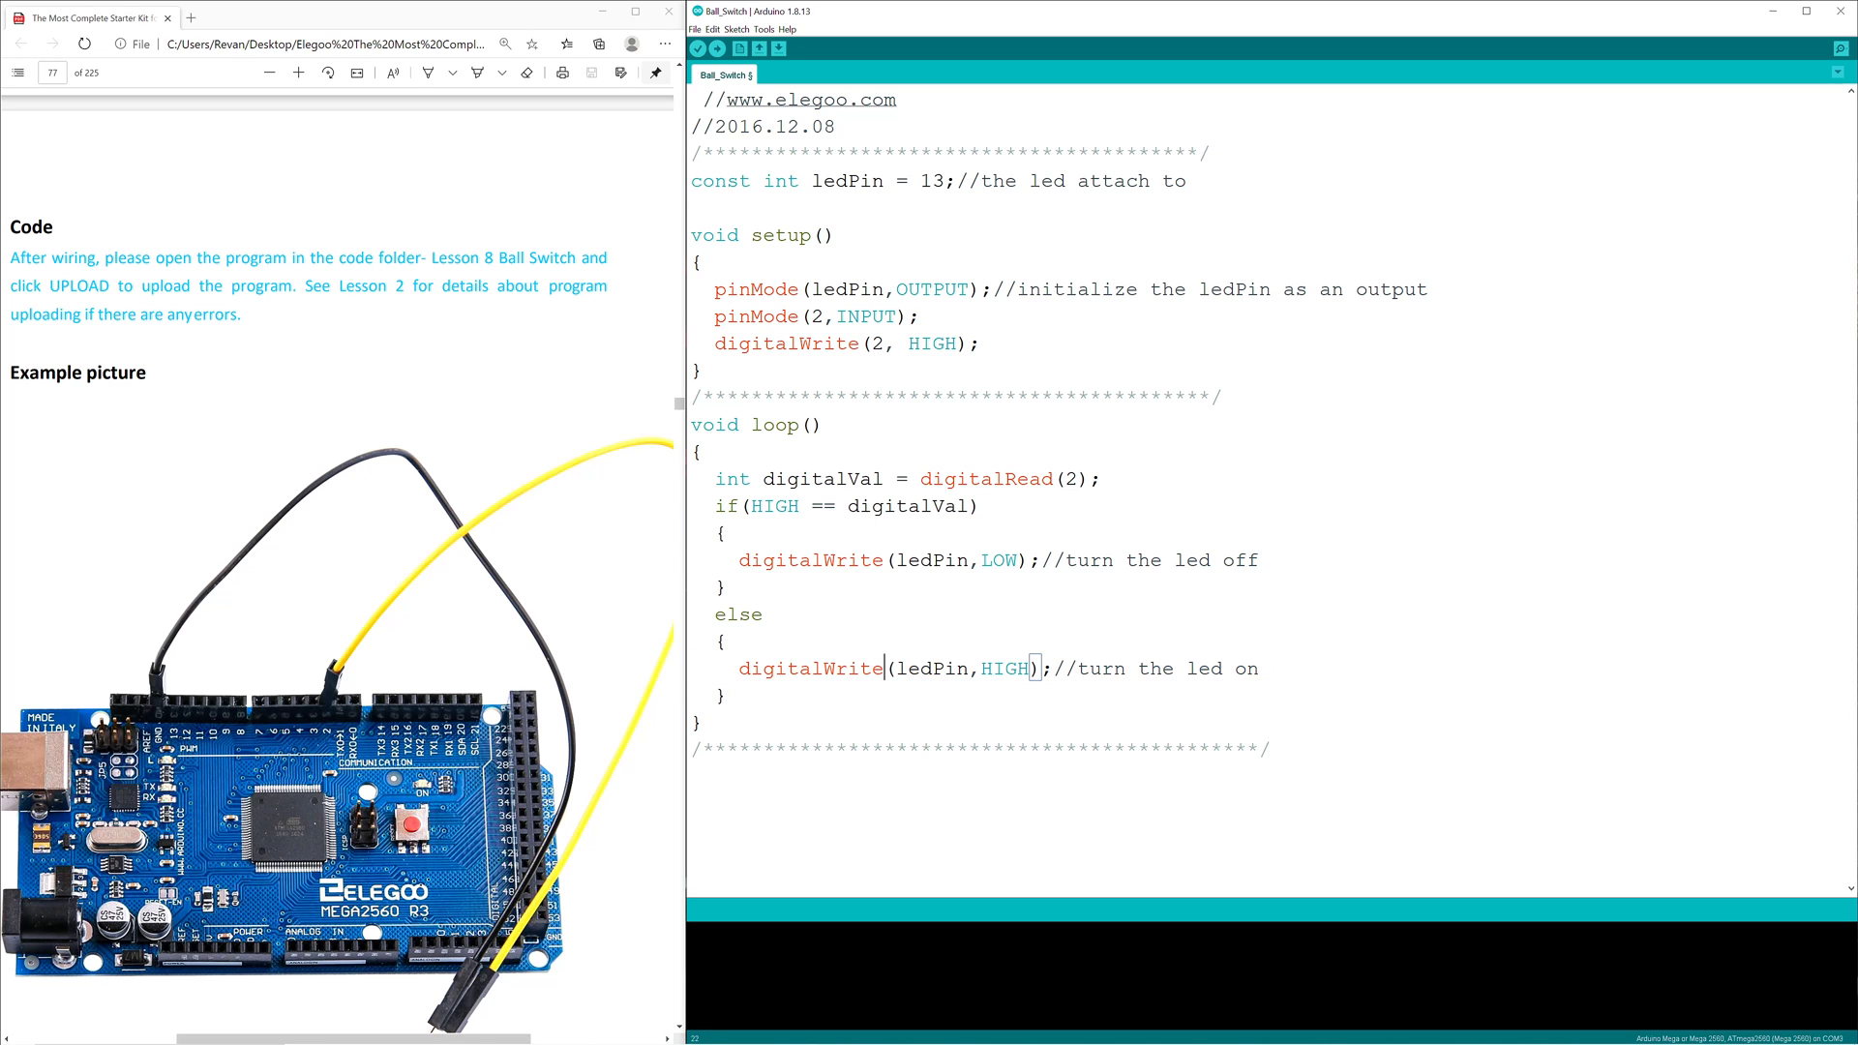
double_click(935, 669)
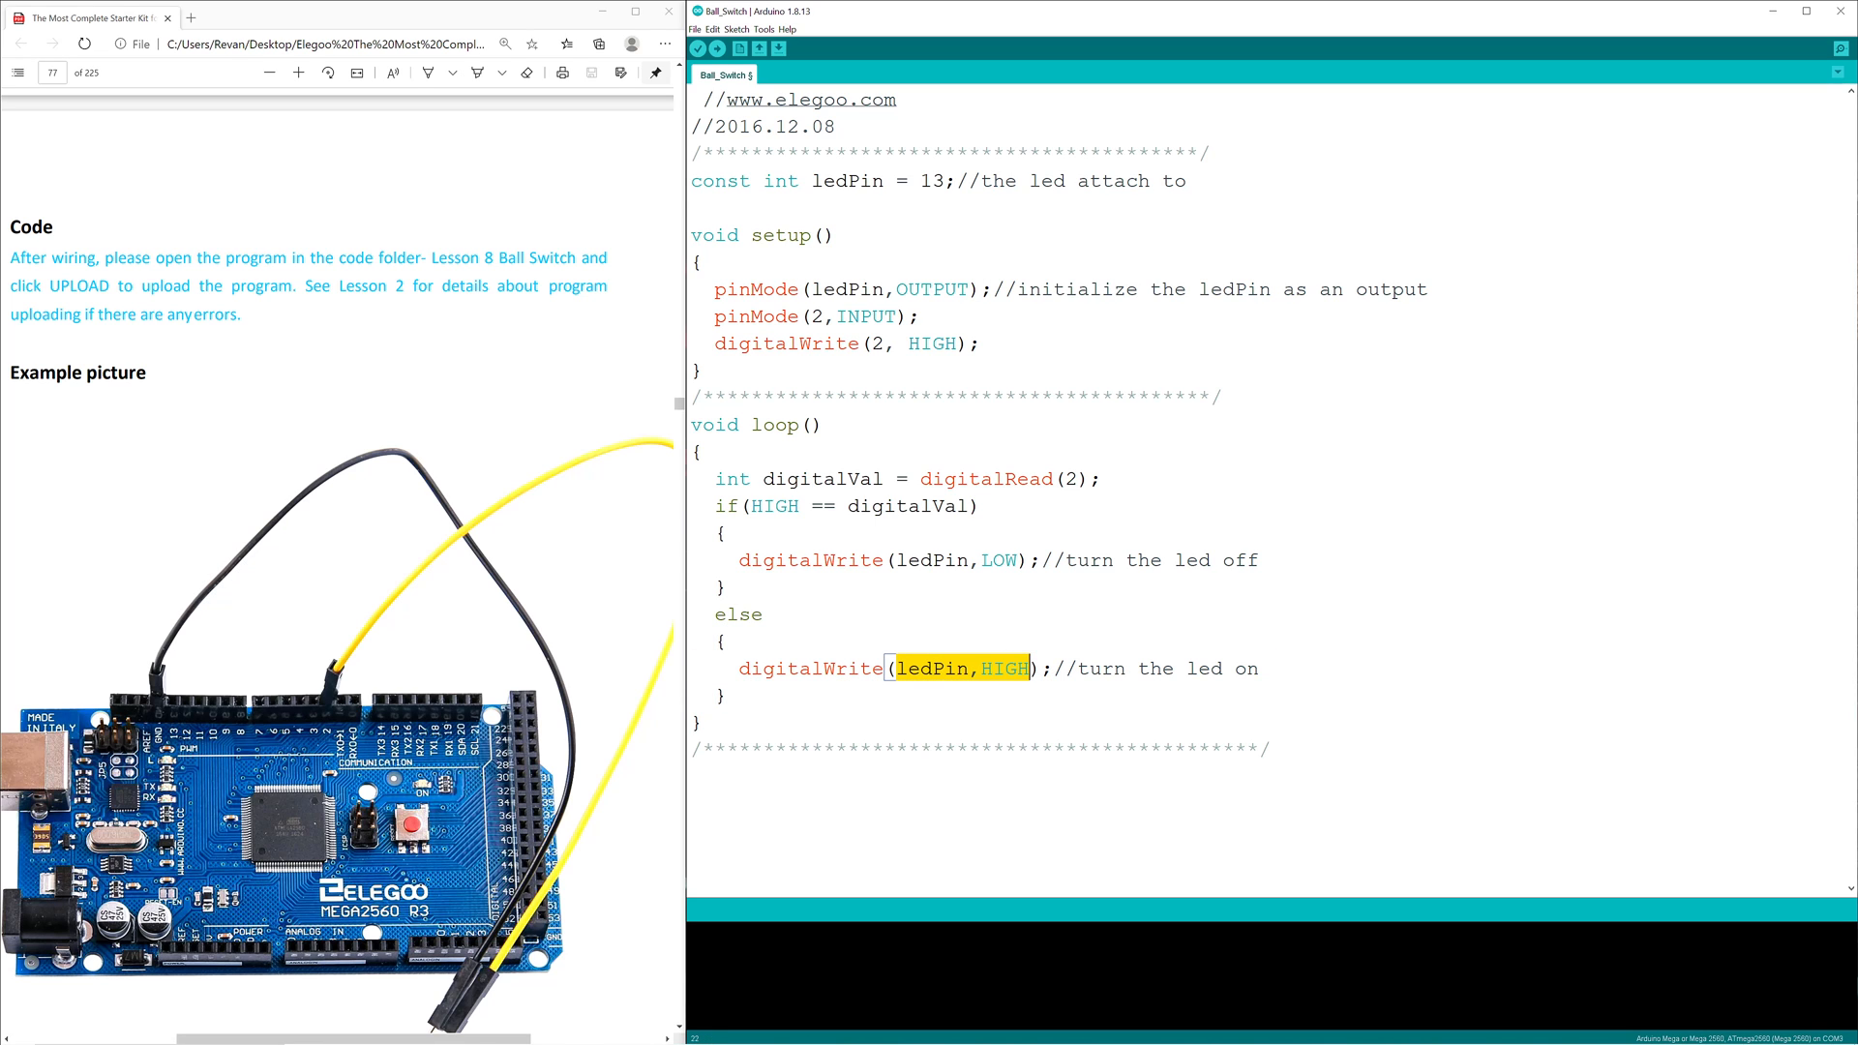